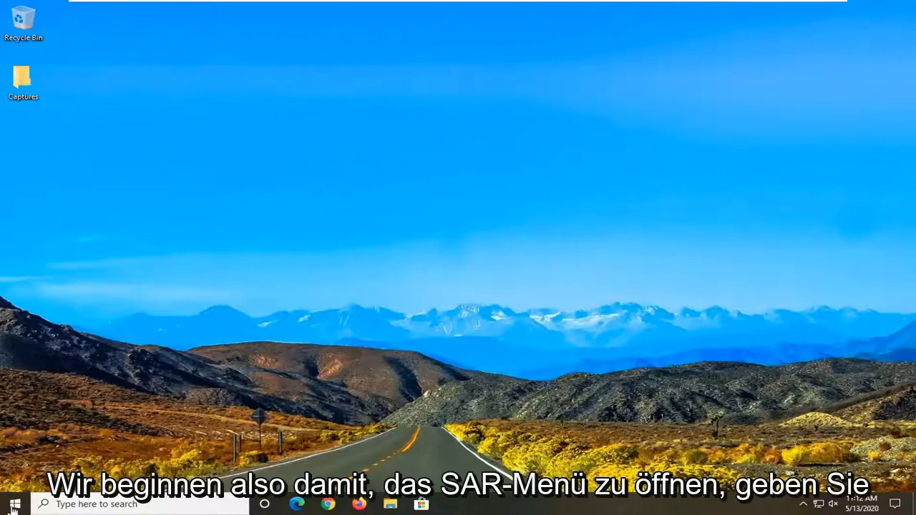
Search the Start menu for 'sys' to find System Properties (sysdm.cpl).
{"action": "left_click", "coordinate": [14, 503]}
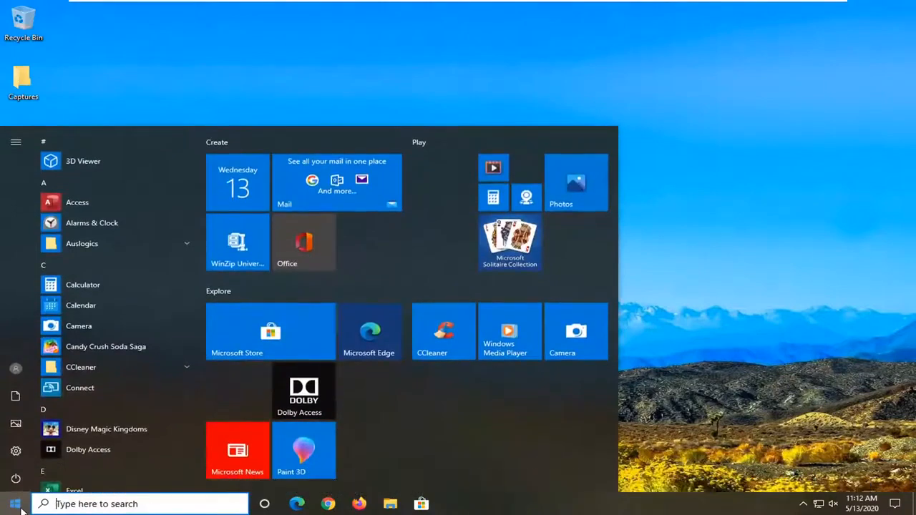
{"action": "type", "text": "sysdm.cpl"}
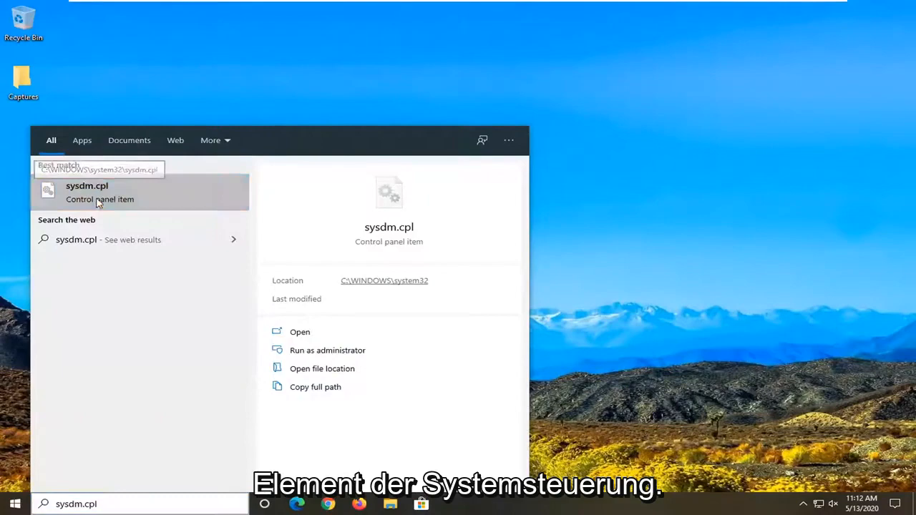
Open System Properties and allow remote connections on the Remote tab.
{"action": "left_click", "coordinate": [86, 186]}
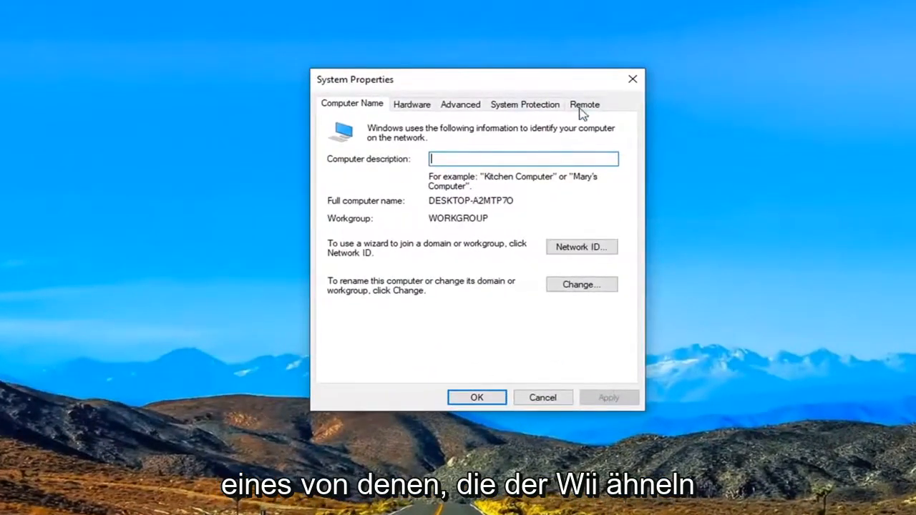
{"action": "left_click", "coordinate": [584, 104]}
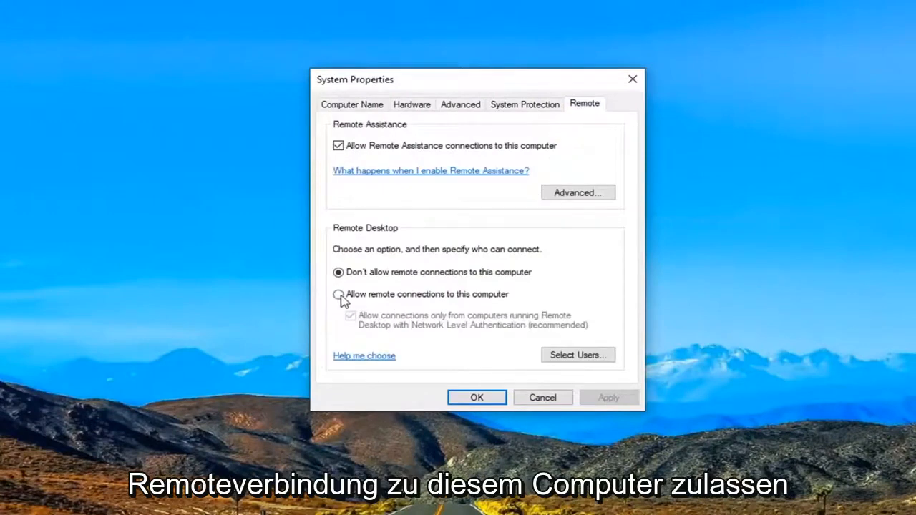
{"action": "left_click", "coordinate": [338, 293]}
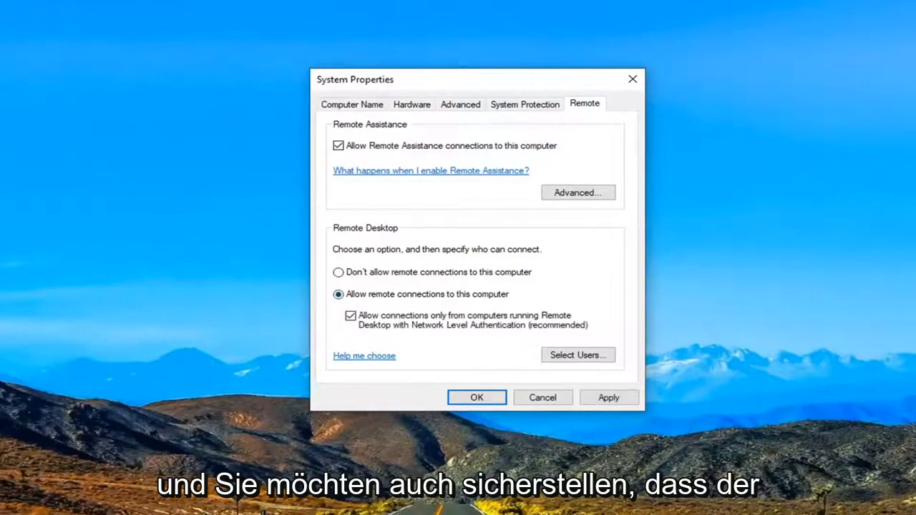
{"action": "mouse_move", "coordinate": [898, 370]}
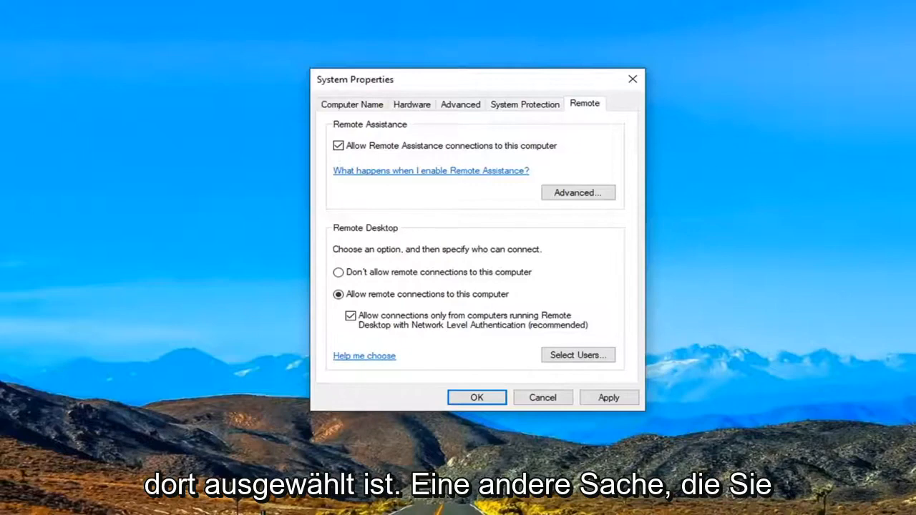
{"action": "mouse_move", "coordinate": [572, 365]}
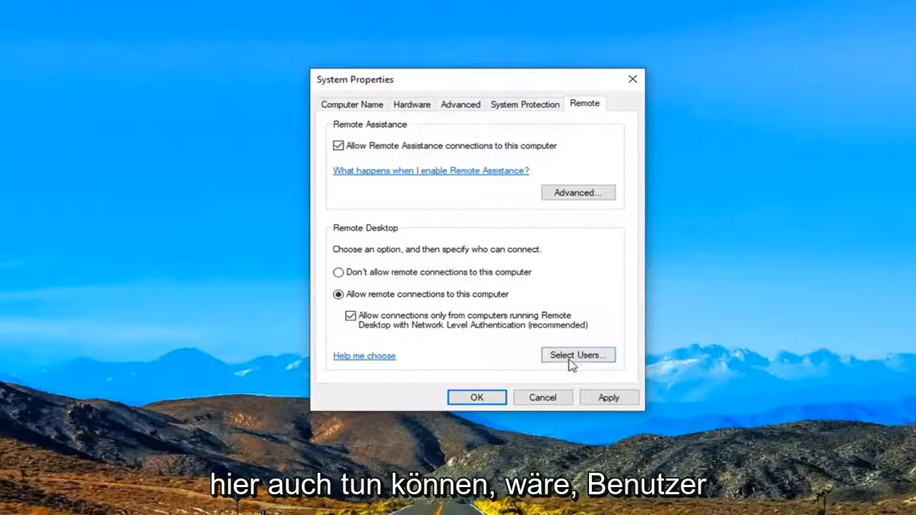
Open the Remote Desktop Users list via Select Users.
{"action": "left_click", "coordinate": [578, 355]}
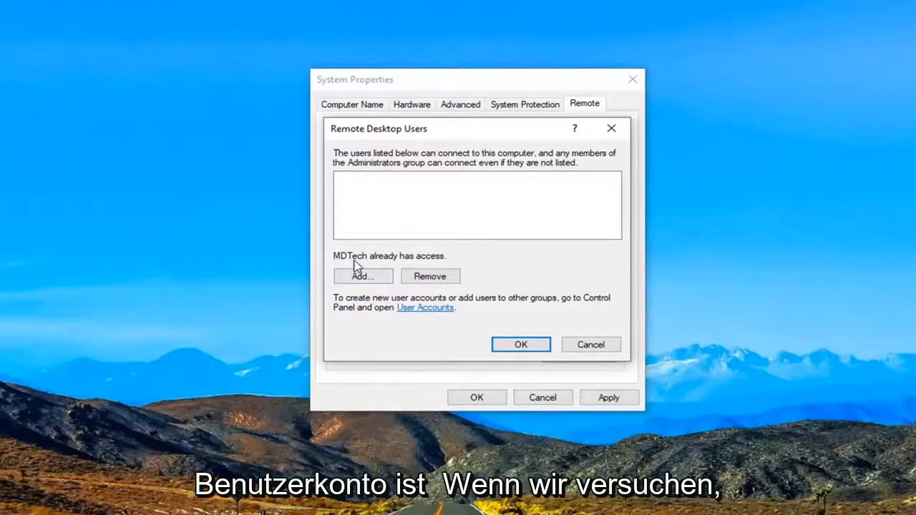
{"action": "mouse_move", "coordinate": [410, 265]}
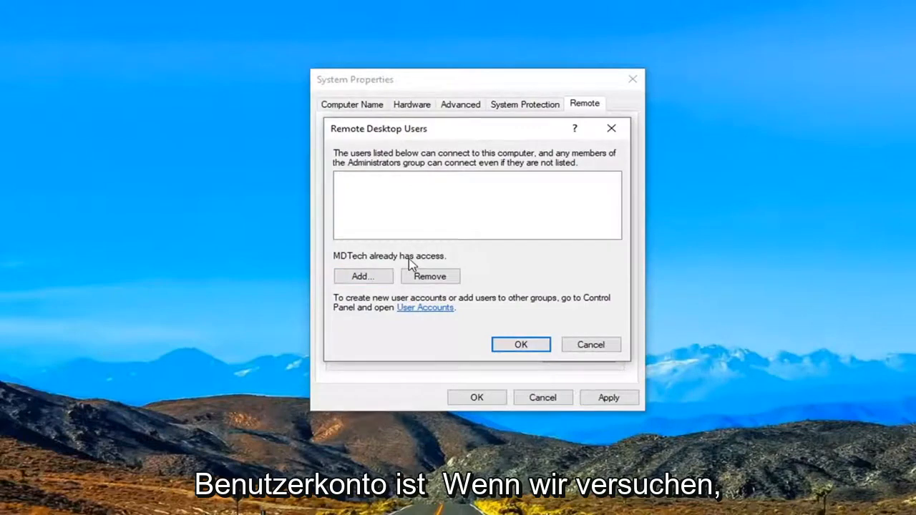
{"action": "mouse_move", "coordinate": [229, 327]}
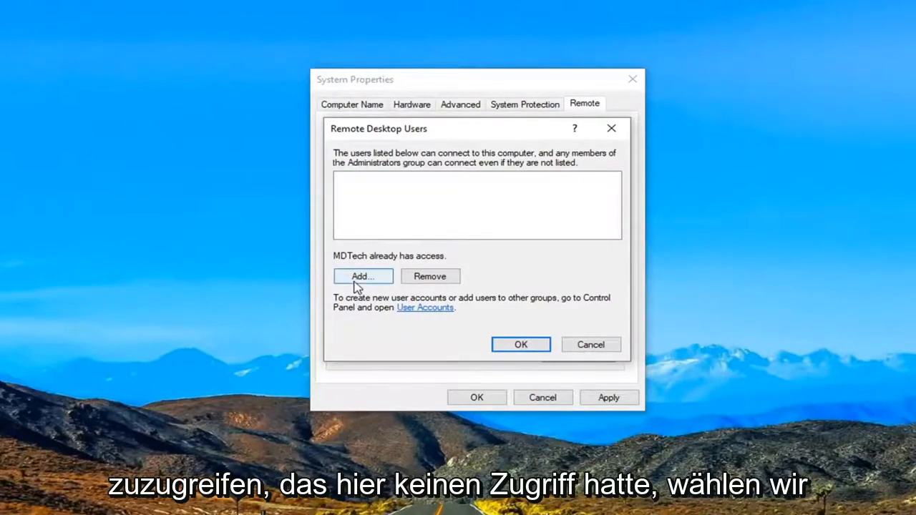
Add the 'Everyone' group as a Remote Desktop user, correcting the name lookup.
{"action": "left_click", "coordinate": [362, 276]}
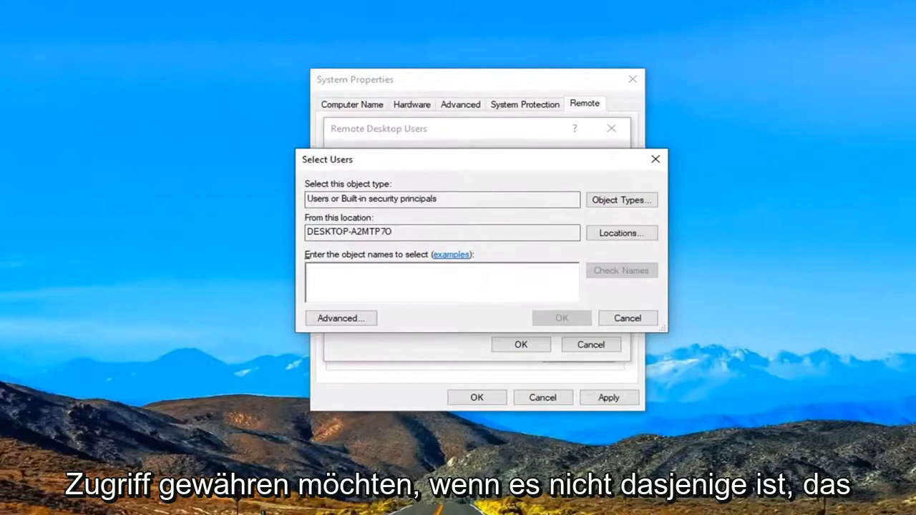
{"action": "left_click_drag", "start_coordinate": [481, 159], "coordinate": [470, 306]}
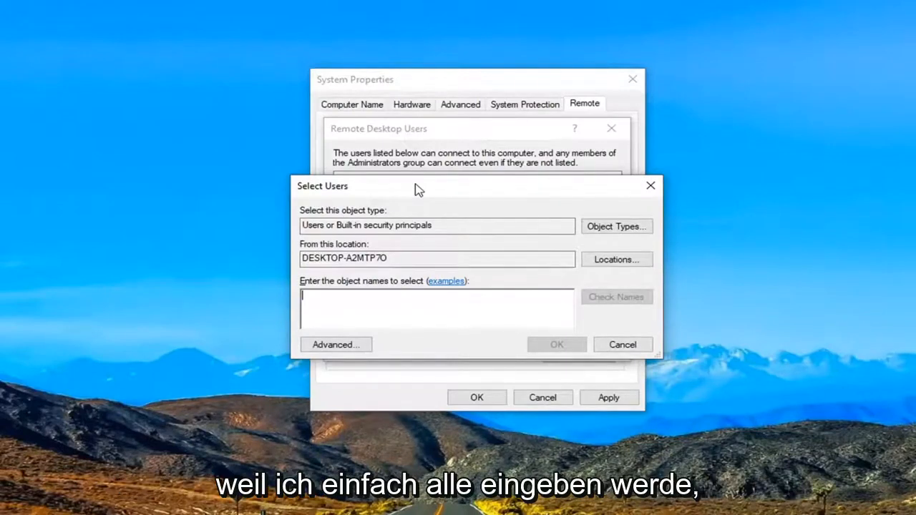
{"action": "type", "text": "everyone"}
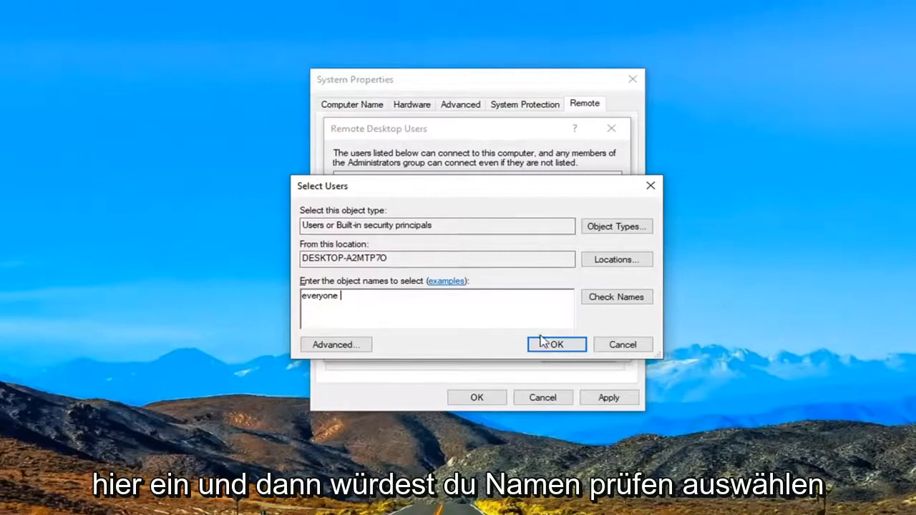
{"action": "left_click", "coordinate": [556, 344]}
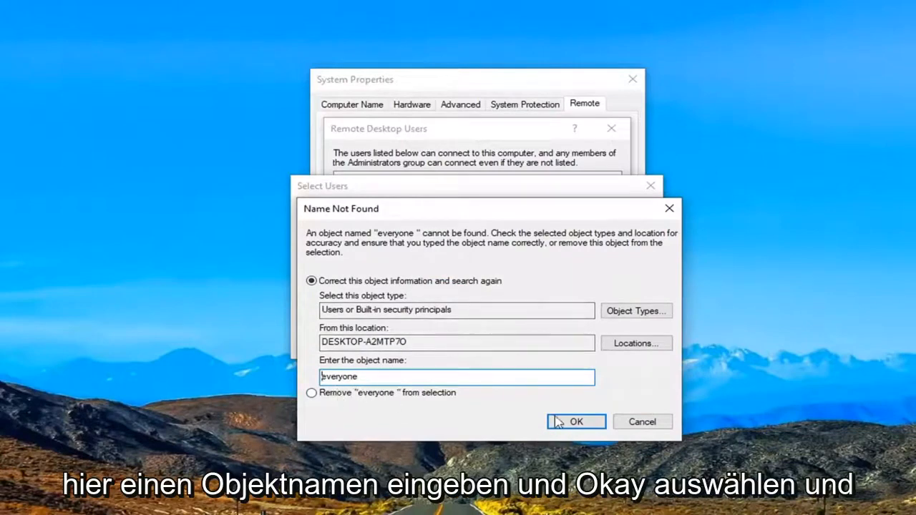
{"action": "left_click", "coordinate": [576, 422]}
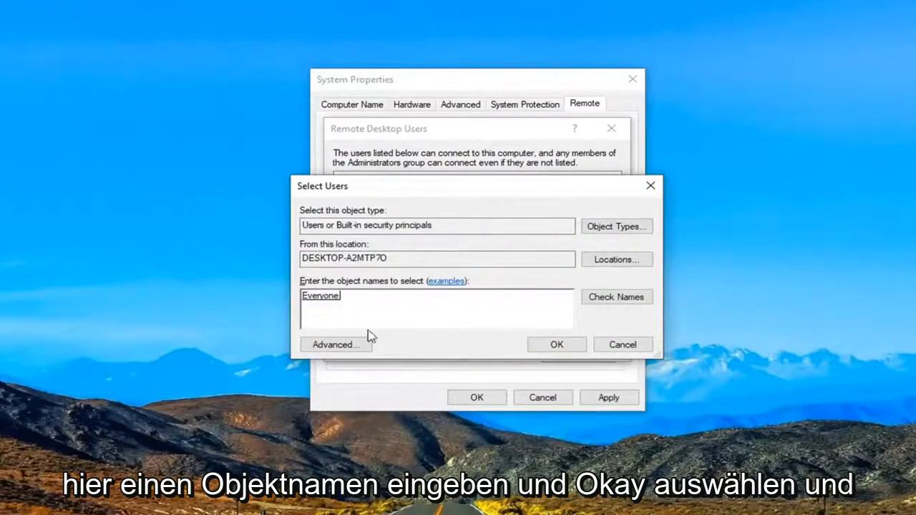
{"action": "left_click", "coordinate": [556, 345]}
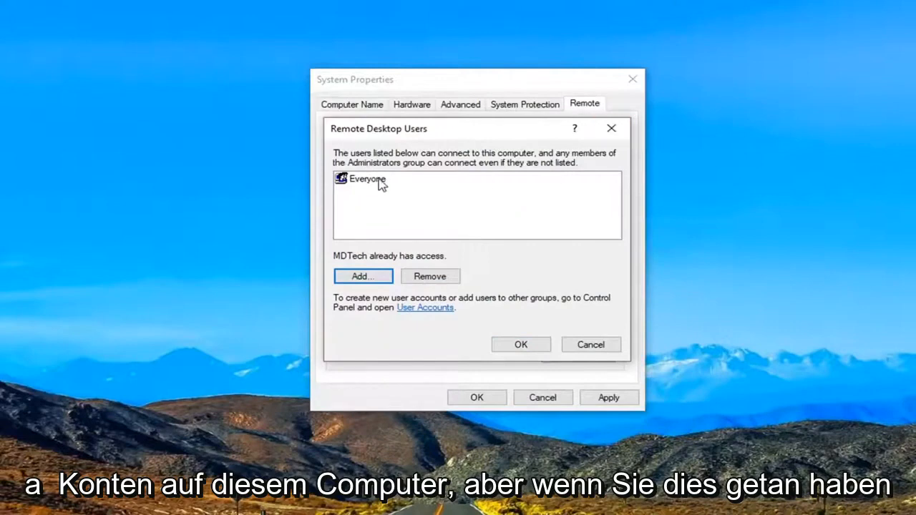
Accept the Everyone user list and save System Properties, closing the window.
{"action": "left_click", "coordinate": [367, 179]}
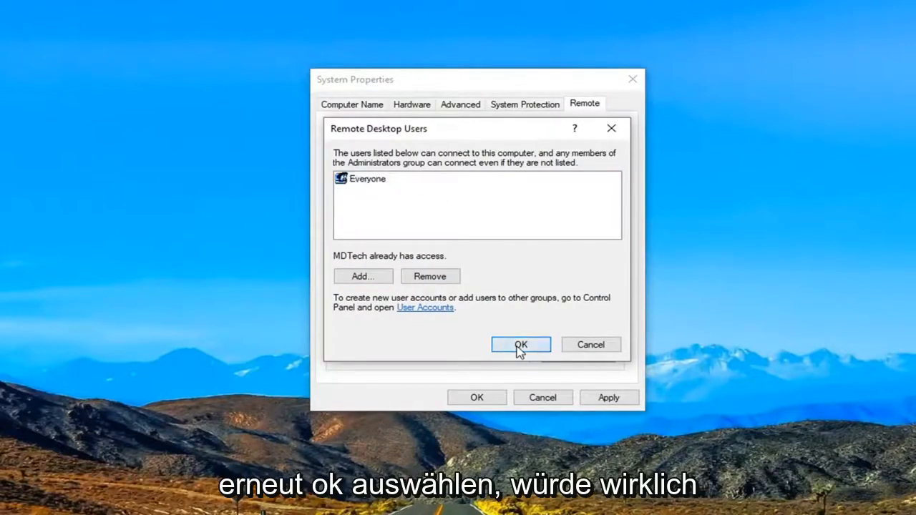
{"action": "left_click", "coordinate": [520, 344]}
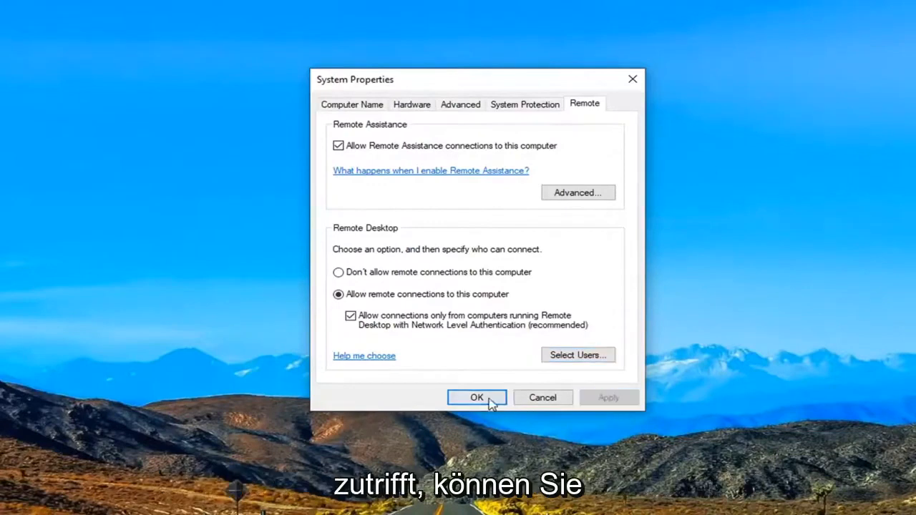
{"action": "left_click", "coordinate": [476, 397]}
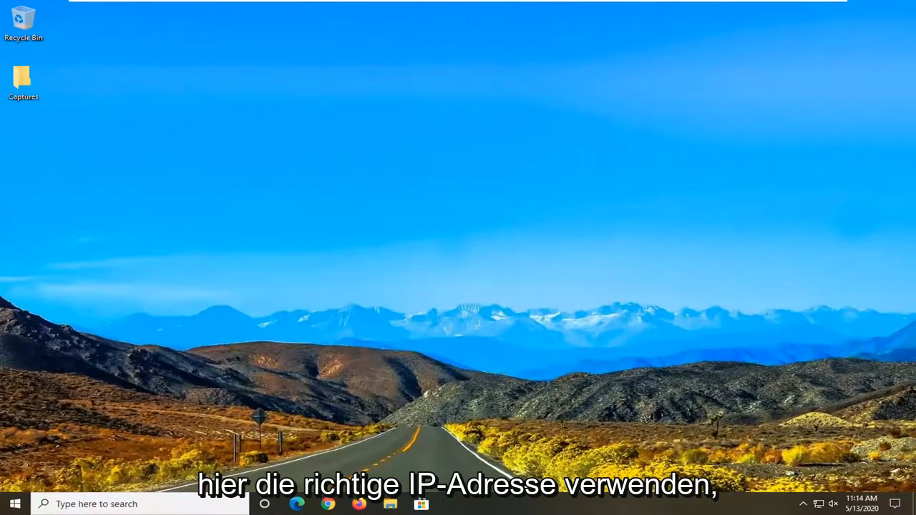
{"action": "mouse_move", "coordinate": [268, 312]}
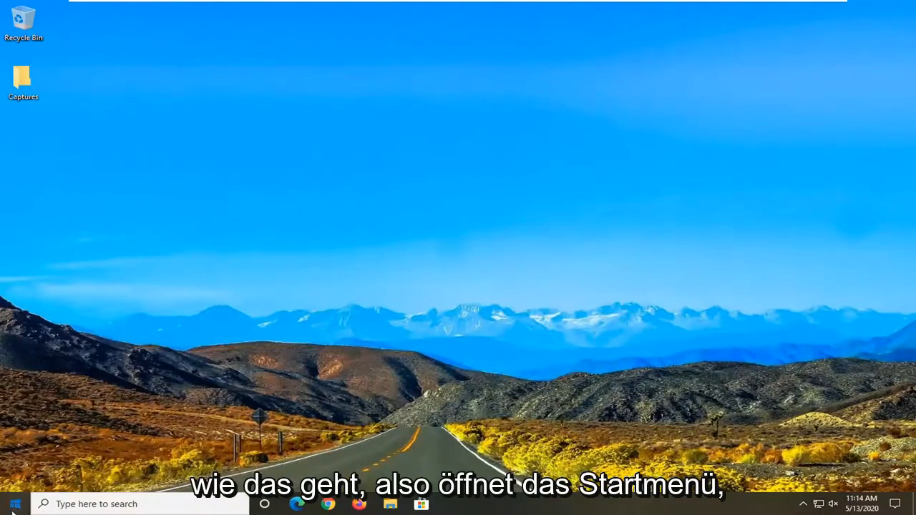
Search for 'cmd' and run Command Prompt as administrator, approving UAC.
{"action": "type", "text": "cmd"}
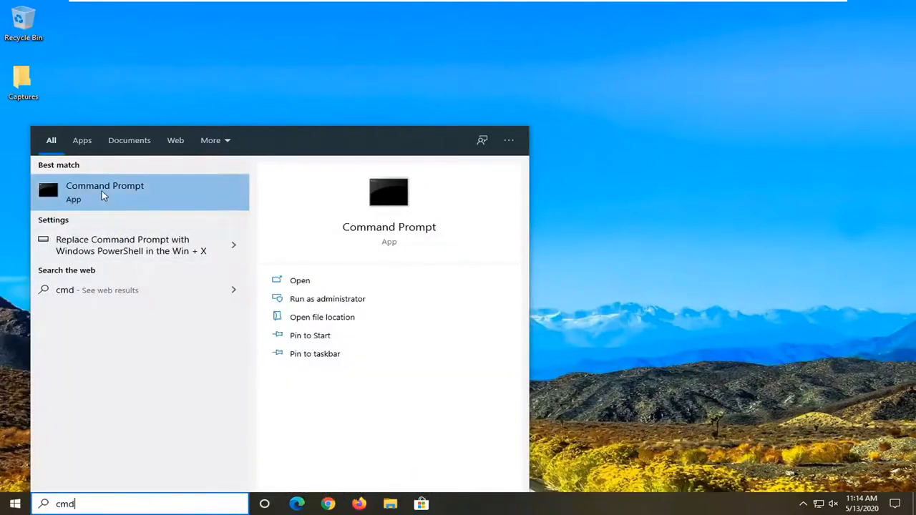
{"action": "right_click", "coordinate": [104, 189]}
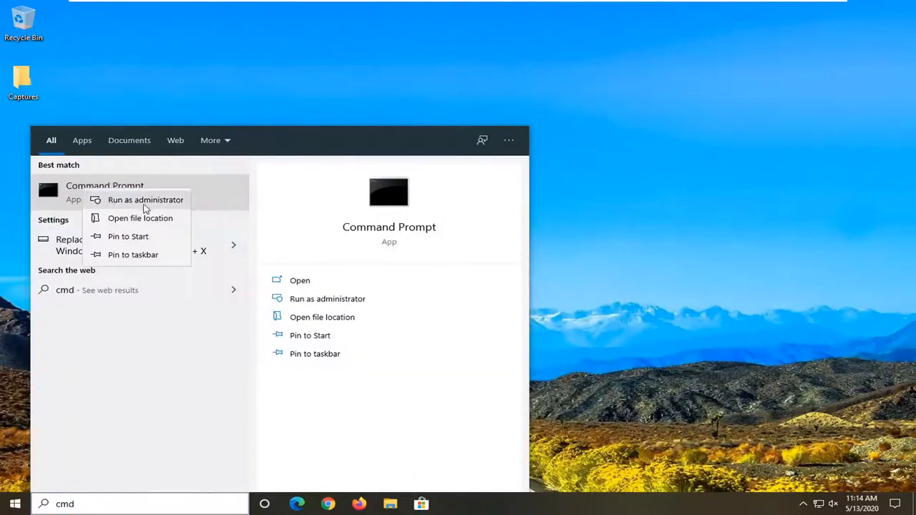
{"action": "left_click", "coordinate": [145, 199]}
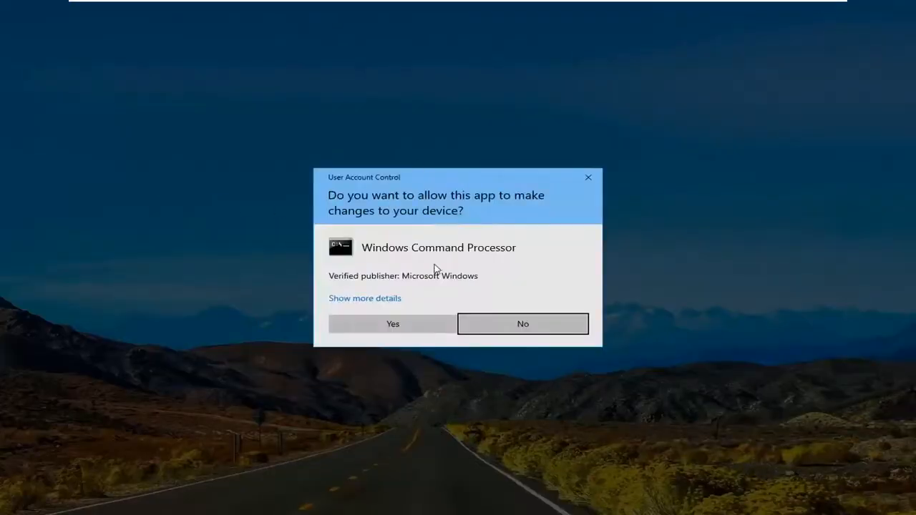
{"action": "left_click", "coordinate": [392, 324]}
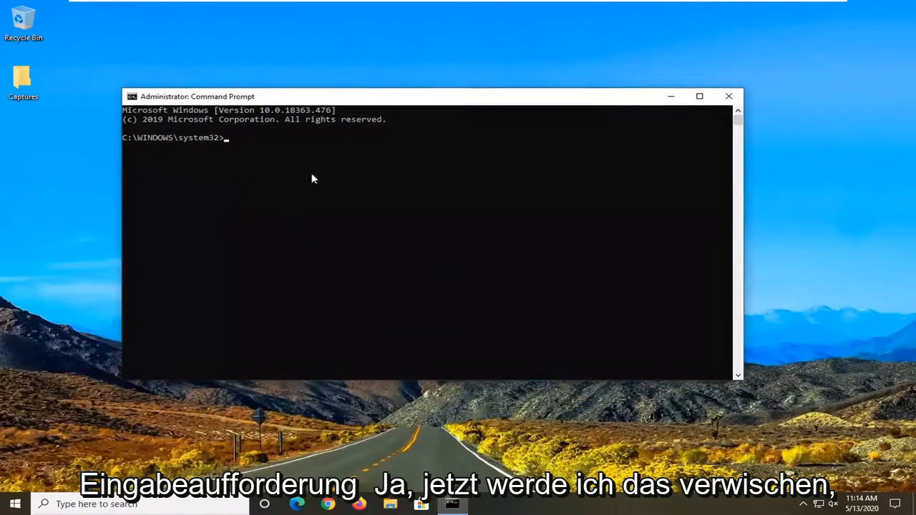
{"action": "mouse_move", "coordinate": [222, 343]}
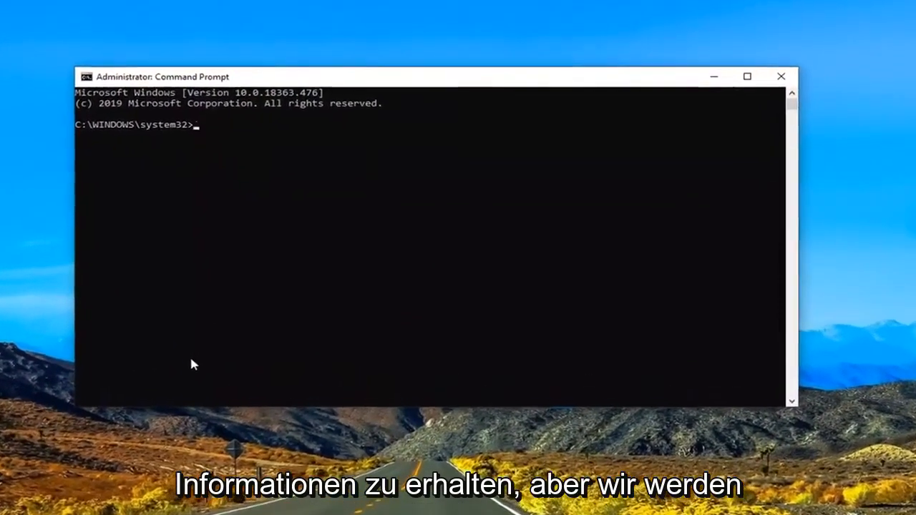
Run 'ipconfig' to display the Ethernet adapter's IP configuration.
{"action": "type", "text": "ipconfig"}
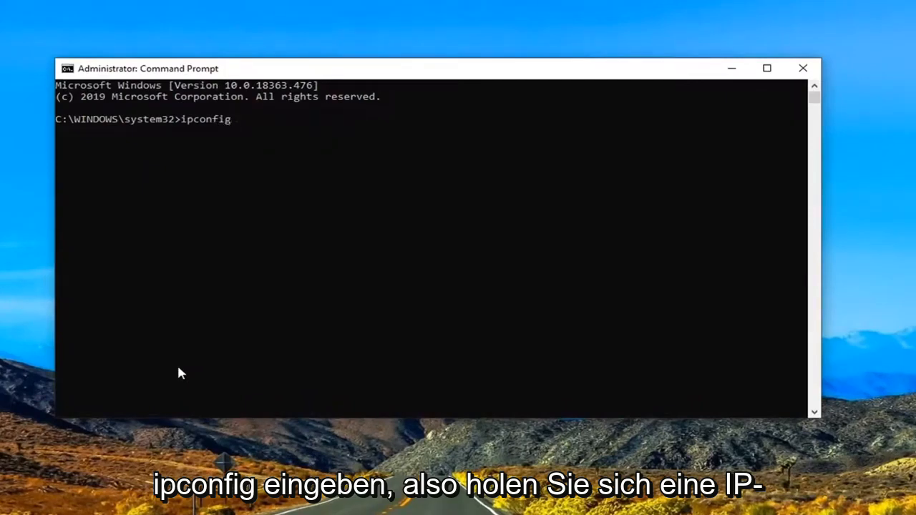
{"action": "key", "text": "Enter"}
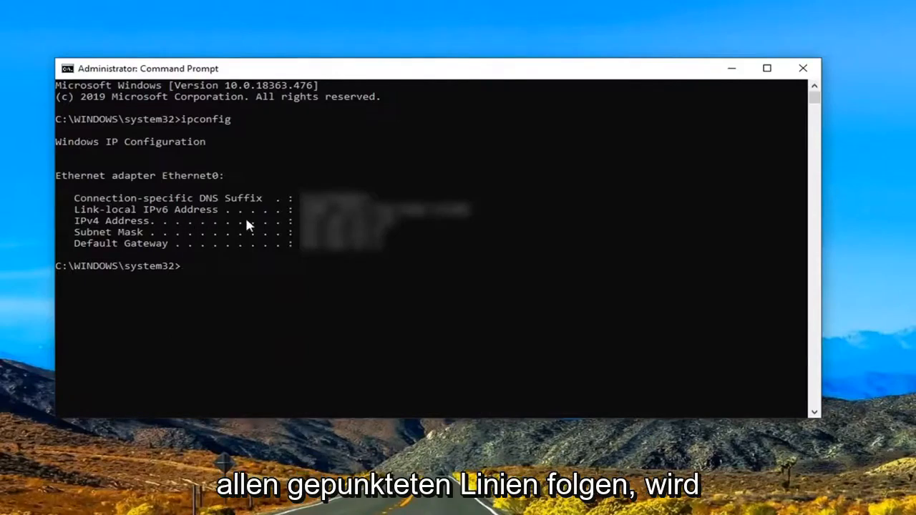
{"action": "mouse_move", "coordinate": [161, 289]}
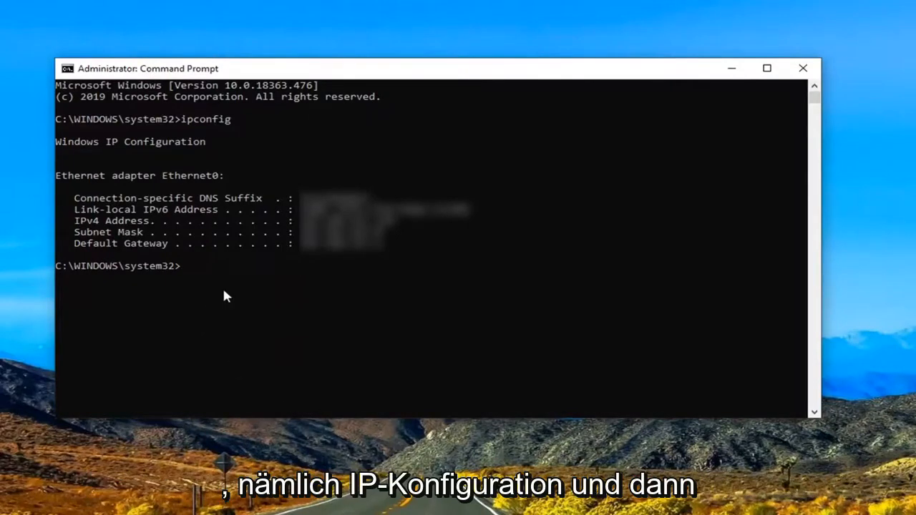
Enter 'ipconfig /flushdns' to clear the DNS resolver cache.
{"action": "type", "text": "ipcon"}
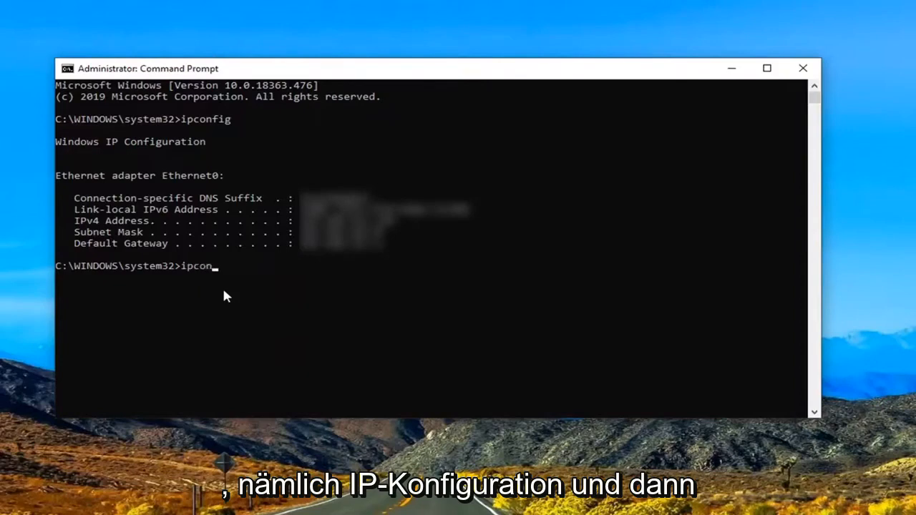
{"action": "type", "text": "fig"}
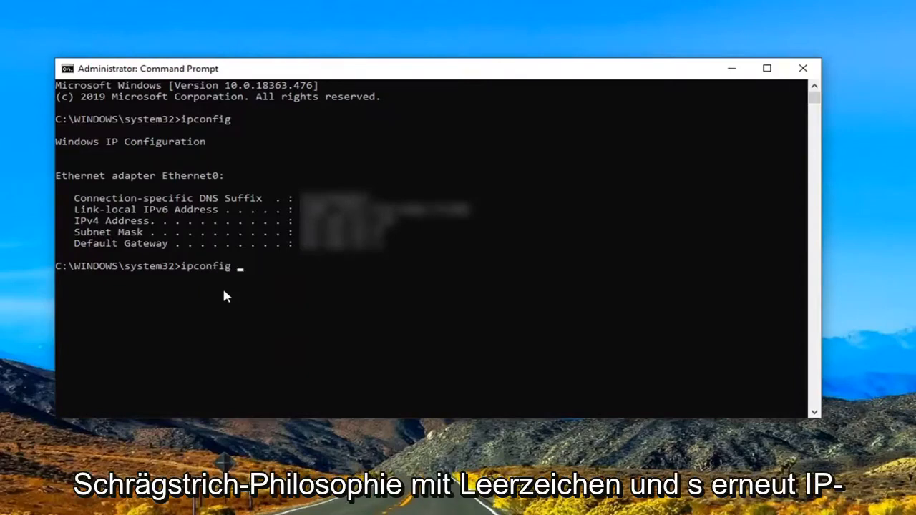
{"action": "type", "text": "/flushdns"}
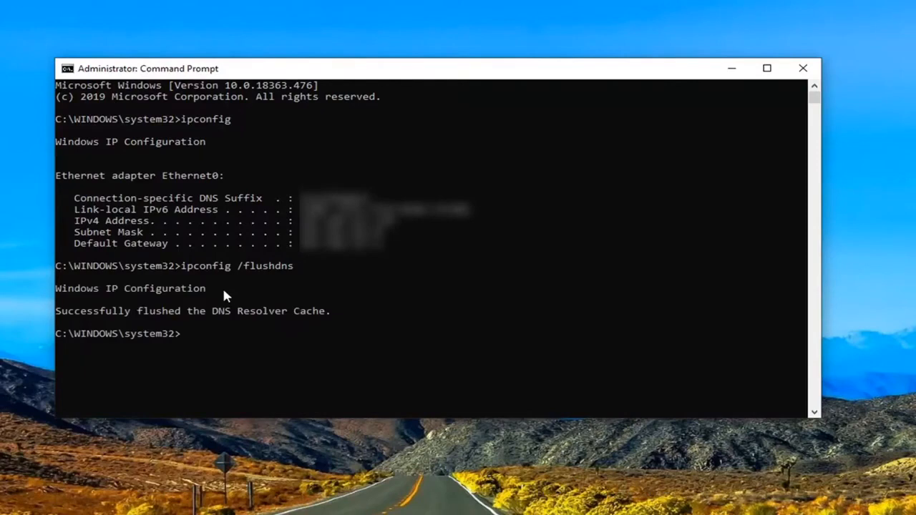
{"action": "mouse_move", "coordinate": [333, 311]}
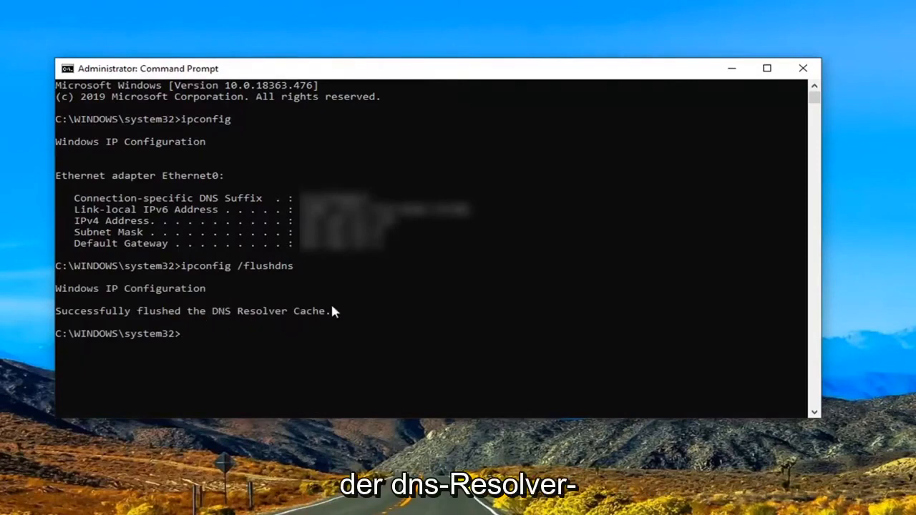